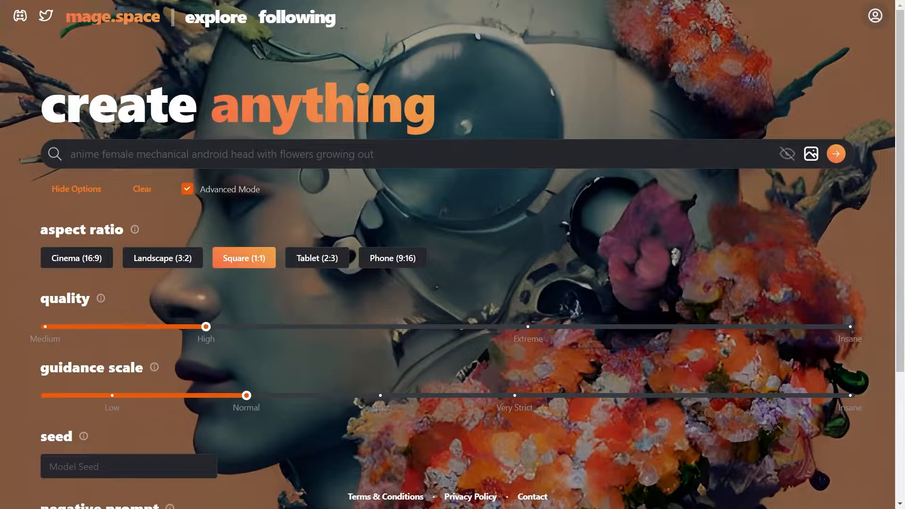
Add the negative prompt and generate 'a portrait of a man with brown hair and blue eyes, greg rutkowski'
{"action": "left_click", "coordinate": [128, 466]}
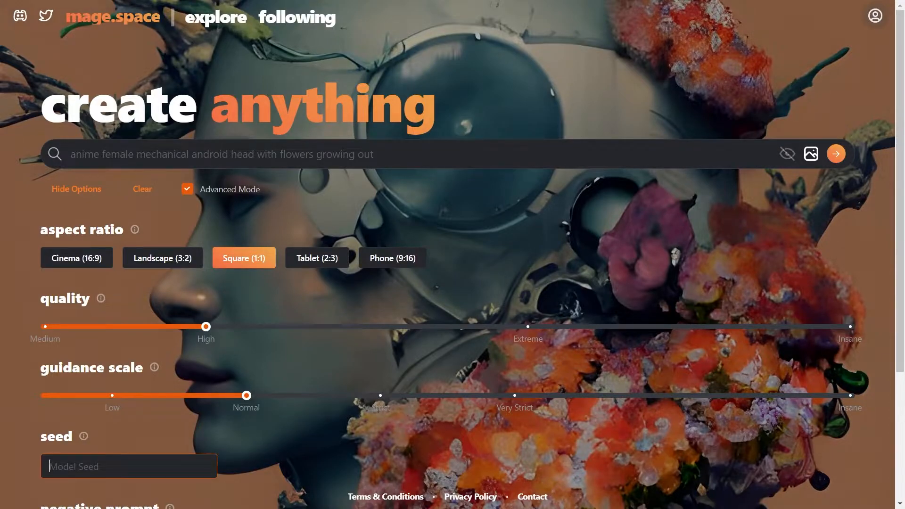
{"action": "scroll", "scroll_direction": "down", "scroll_amount": 3}
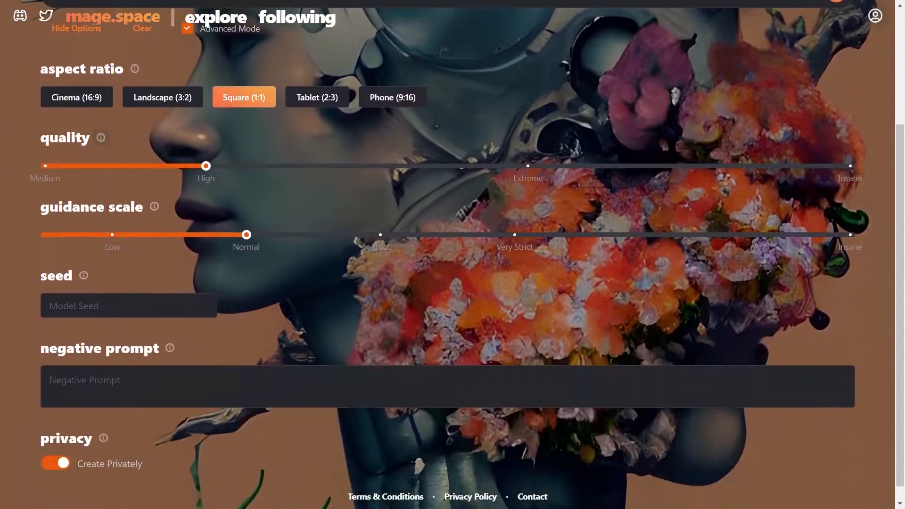
{"action": "scroll", "scroll_direction": "up", "scroll_amount": 3}
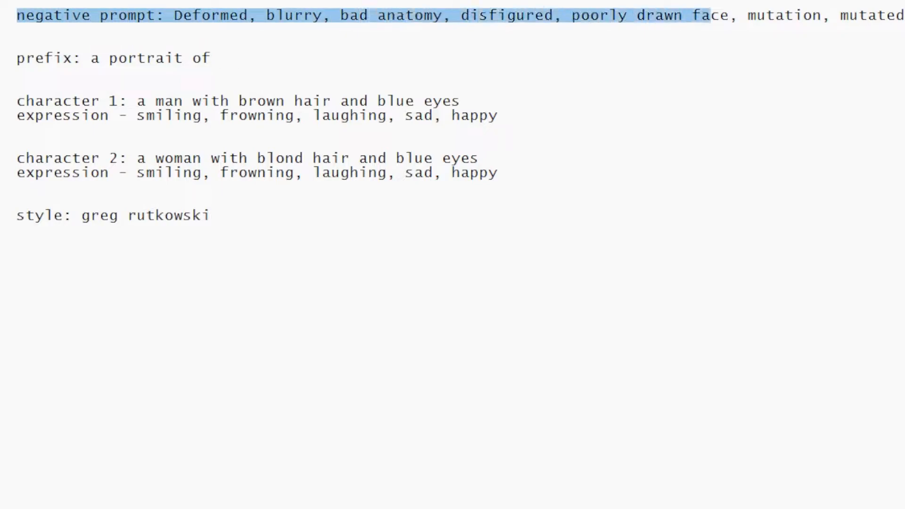
{"action": "left_click", "coordinate": [19, 38]}
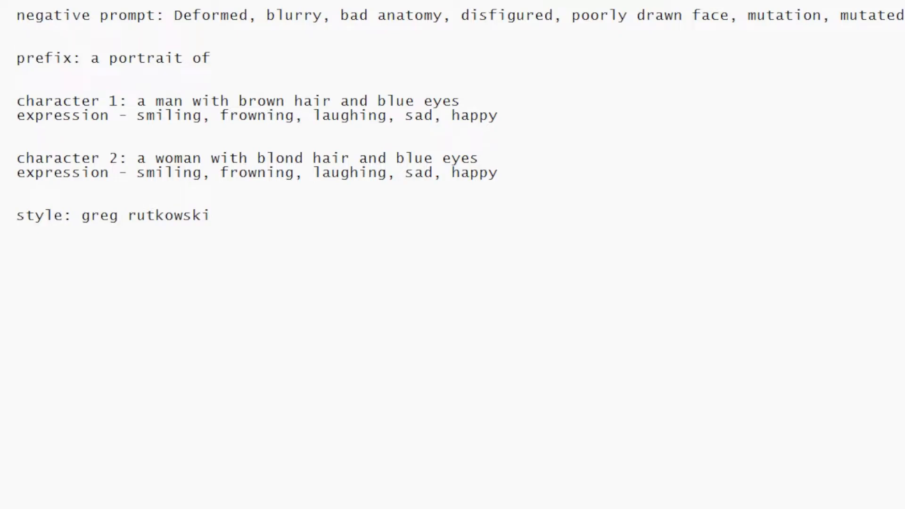
{"action": "left_click", "coordinate": [17, 43]}
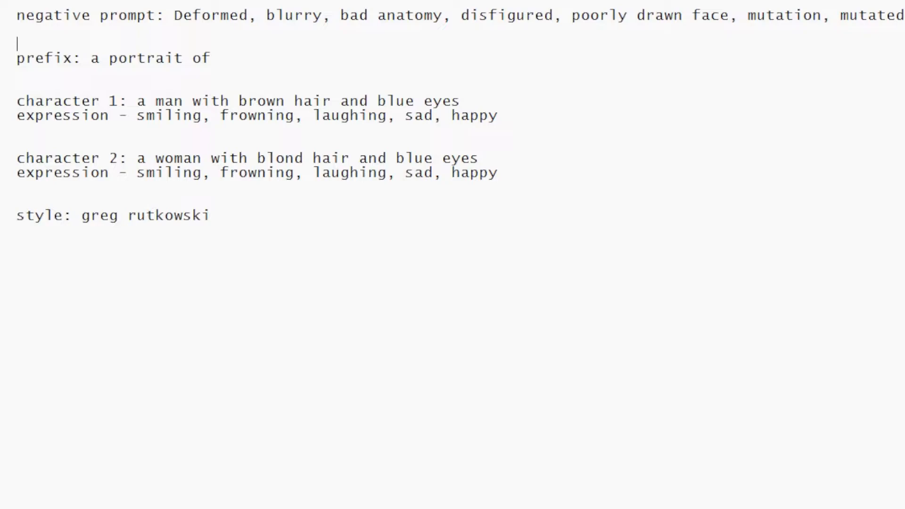
{"action": "left_click", "coordinate": [19, 71]}
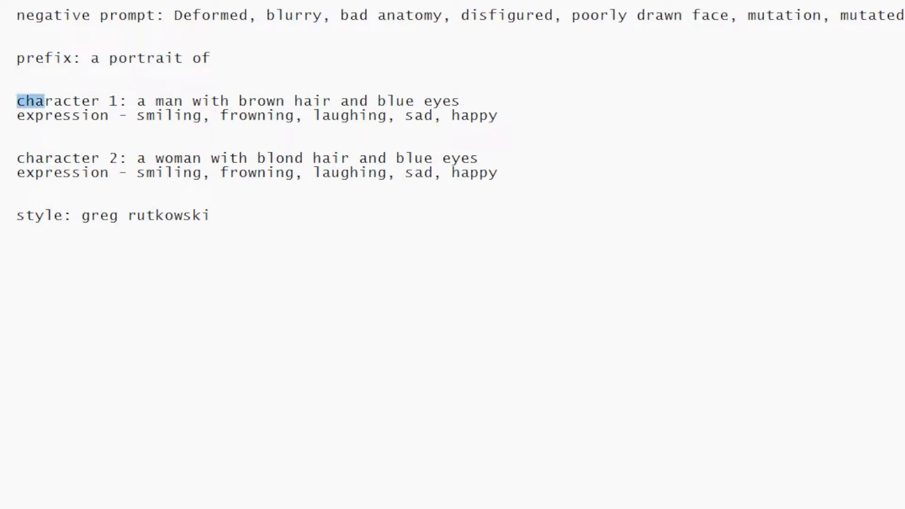
{"action": "left_click", "coordinate": [499, 173]}
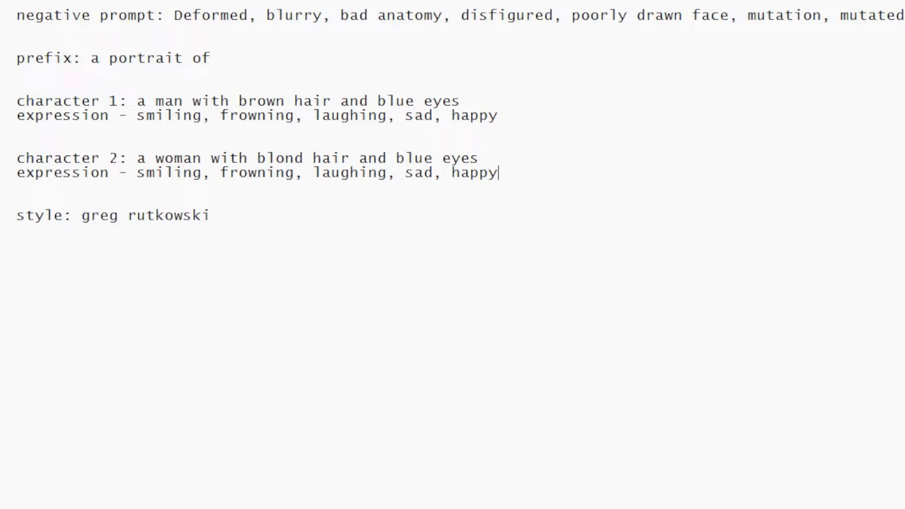
{"action": "triple_click", "coordinate": [113, 215]}
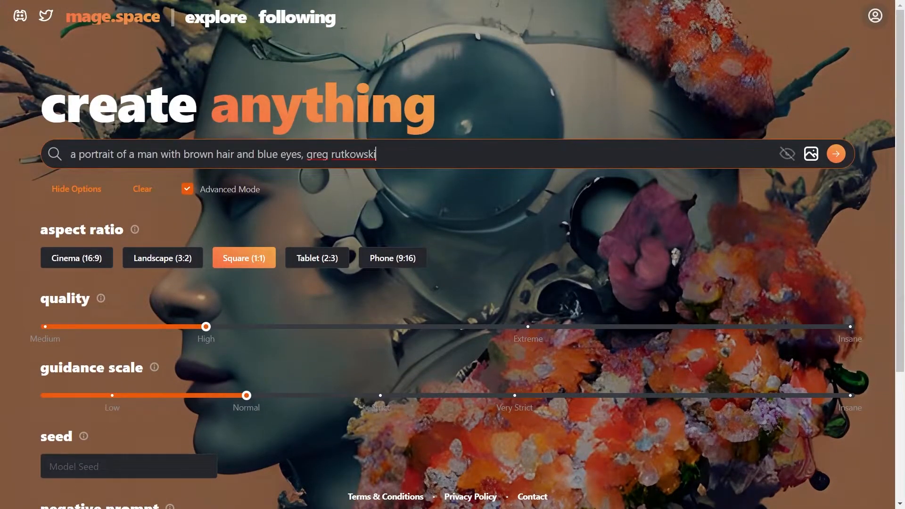
{"action": "left_click", "coordinate": [835, 154]}
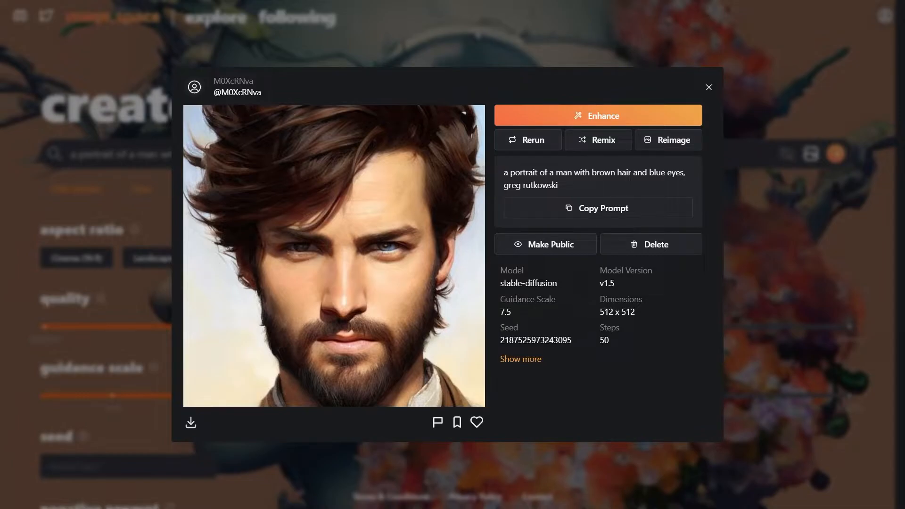
{"action": "double_click", "coordinate": [535, 340]}
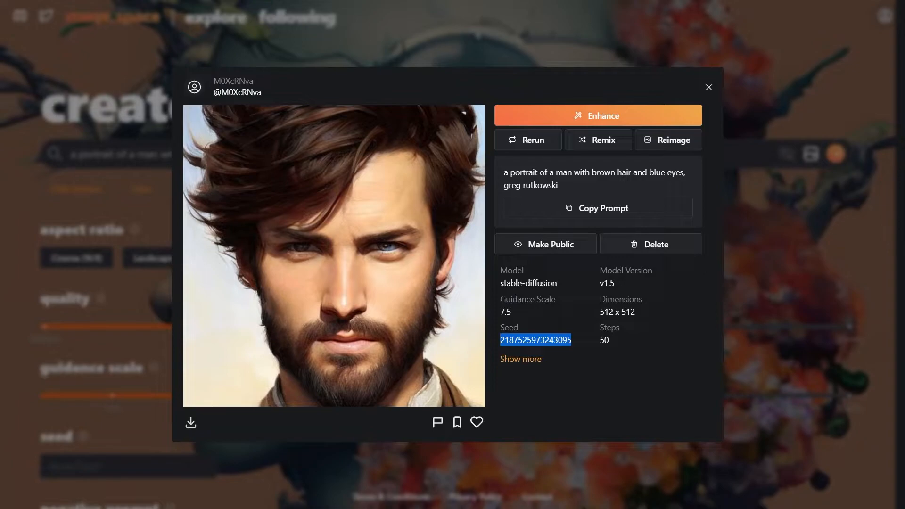
{"action": "left_click", "coordinate": [708, 88]}
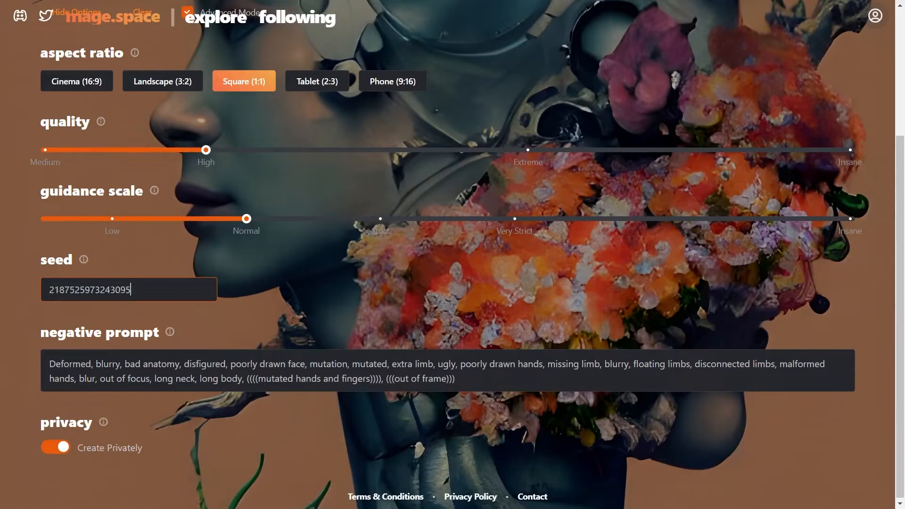
{"action": "scroll", "scroll_direction": "up", "scroll_amount": 3}
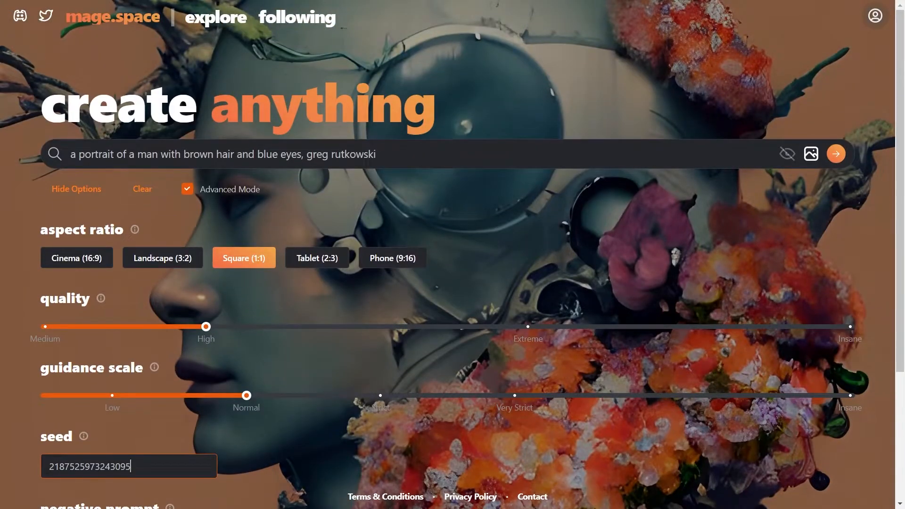
{"action": "left_click", "coordinate": [836, 153]}
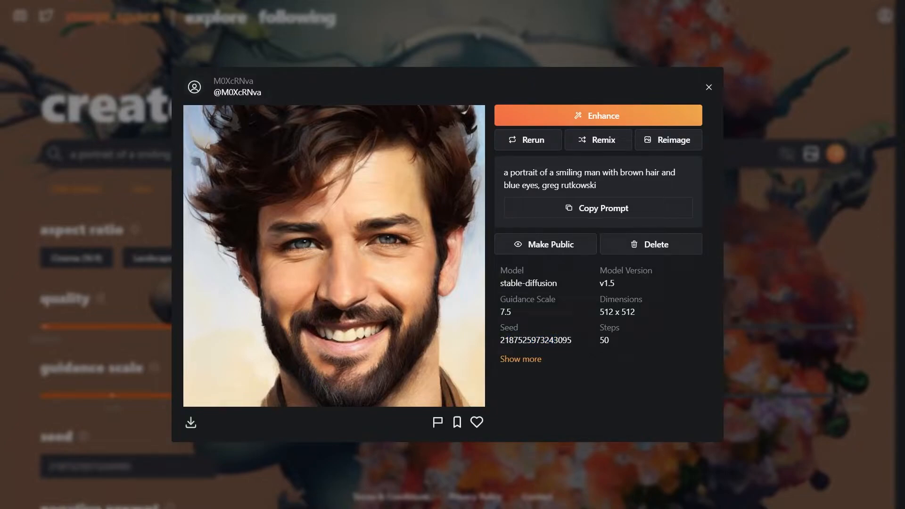
Generate laughing and then frowning versions of the brown-haired man with the same seed
{"action": "left_click", "coordinate": [708, 88]}
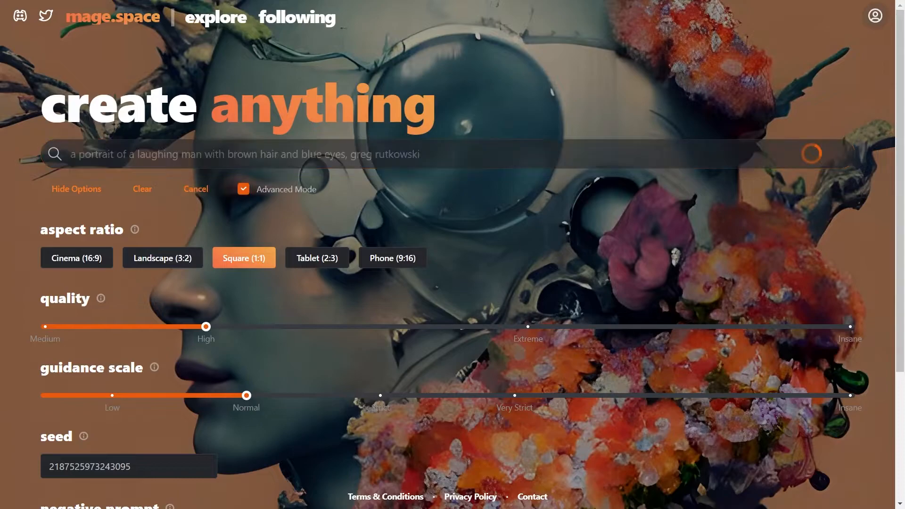
{"action": "left_click", "coordinate": [811, 153]}
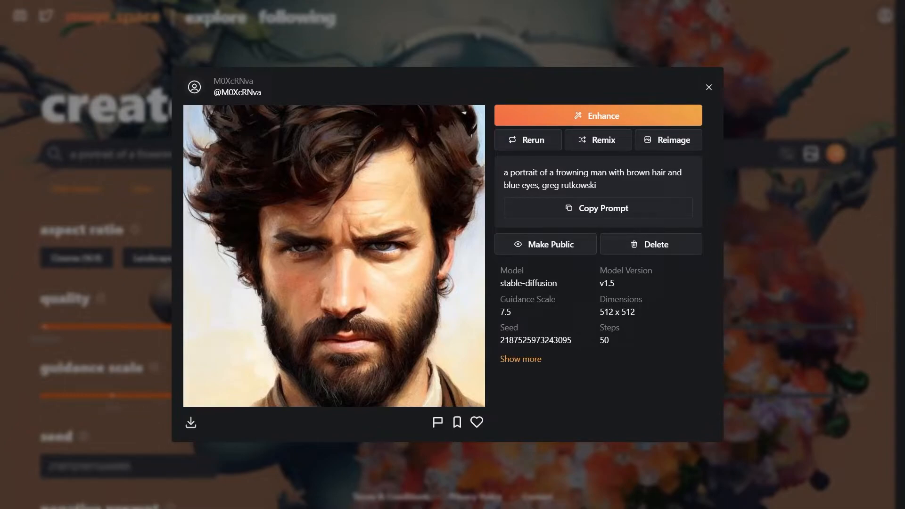
Close the frowning portrait, change the prompt to a happy man, and empty the seed field
{"action": "left_click", "coordinate": [710, 87]}
{"action": "type", "text": "happy"}
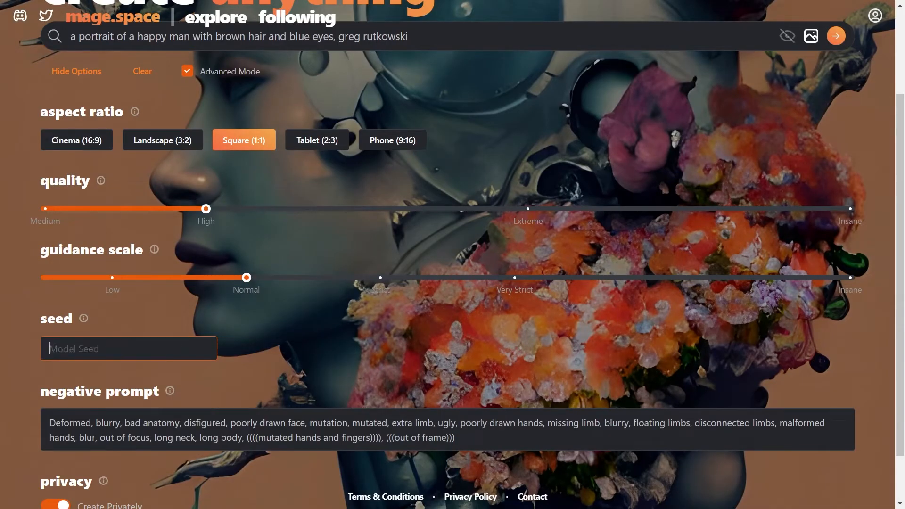
Rewrite the prompt's subject to a blond woman and generate her portrait
{"action": "scroll", "scroll_direction": "up", "scroll_amount": 3}
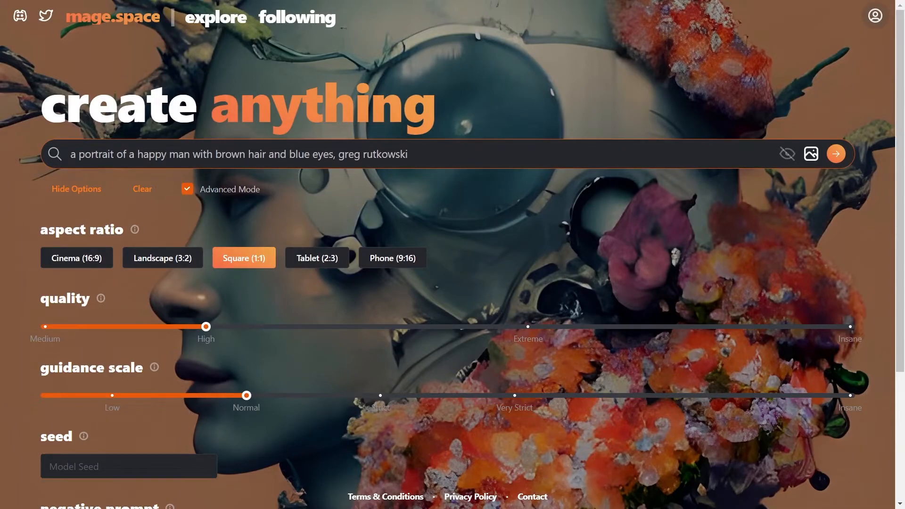
{"action": "double_click", "coordinate": [153, 154]}
{"action": "type", "text": "wo"}
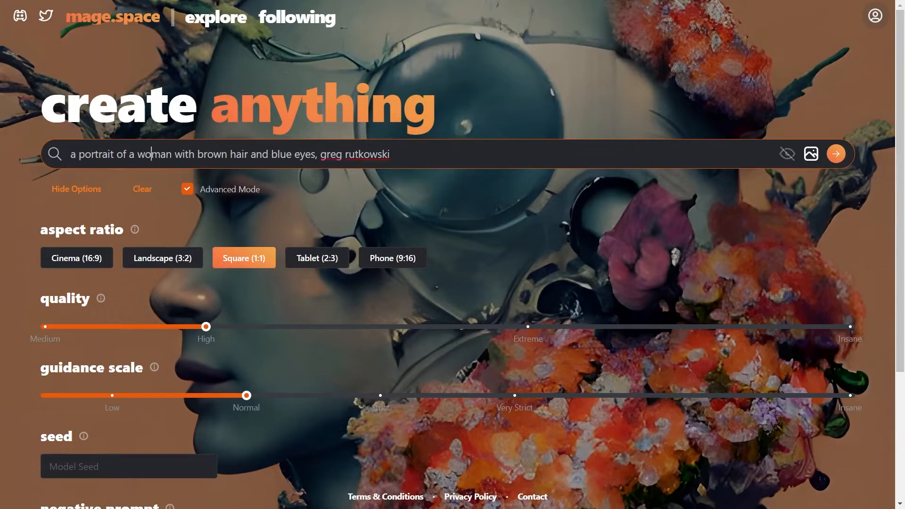
{"action": "type", "text": "blon"}
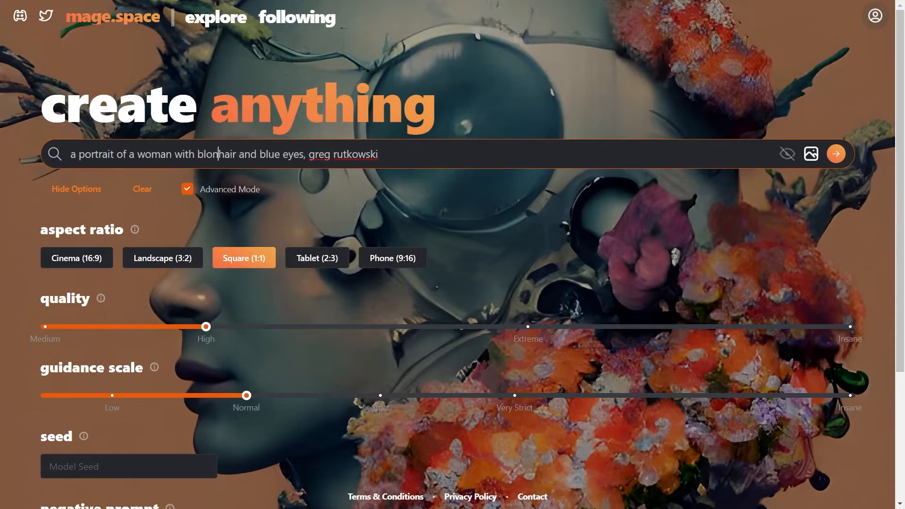
{"action": "left_click", "coordinate": [836, 154]}
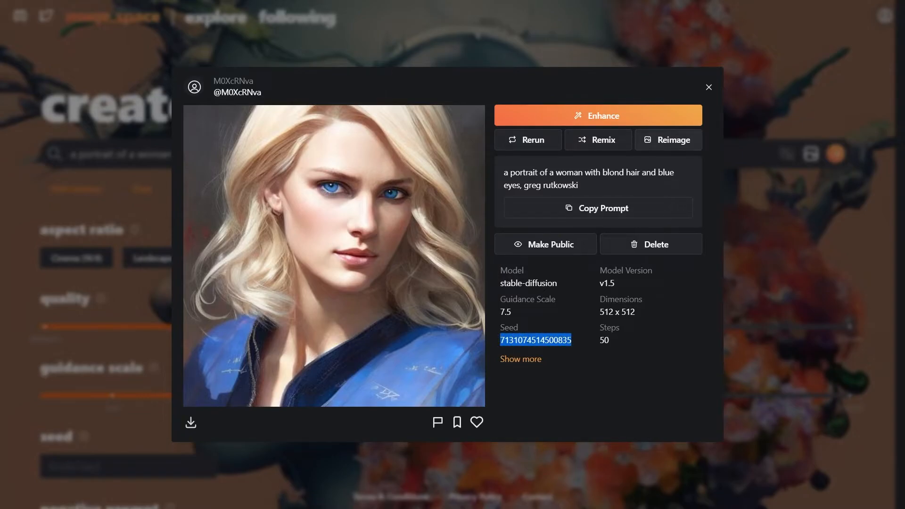
{"action": "left_click", "coordinate": [708, 87]}
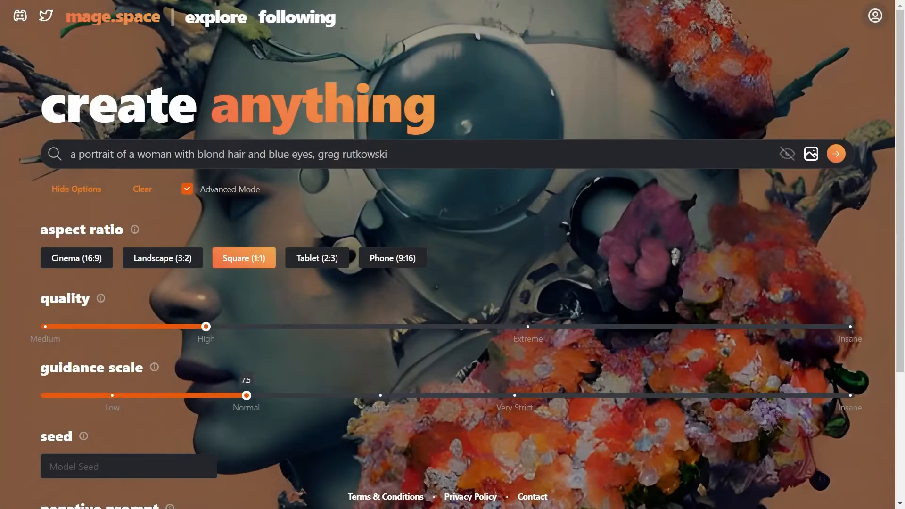
{"action": "scroll", "scroll_direction": "down", "scroll_amount": 3}
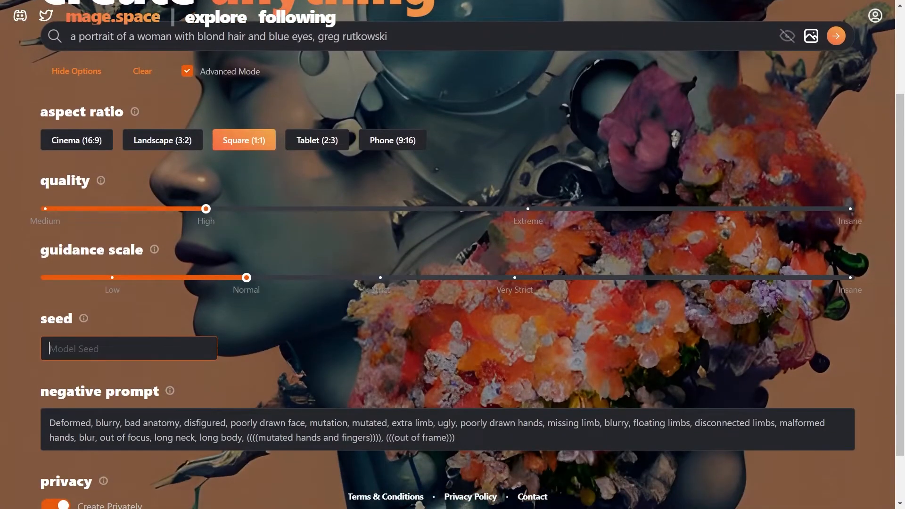
{"action": "left_click", "coordinate": [836, 36]}
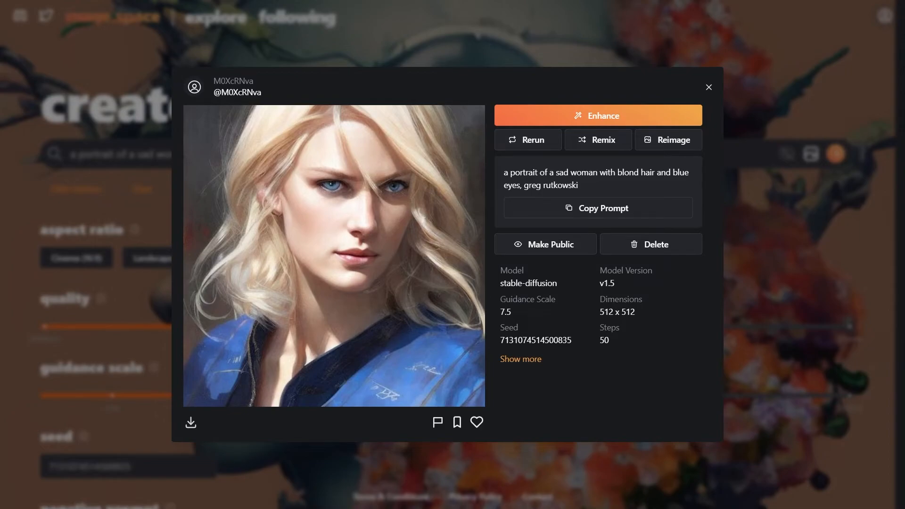
Generate sad and happy versions of the blond woman, closing each portrait viewer
{"action": "left_click", "coordinate": [527, 140]}
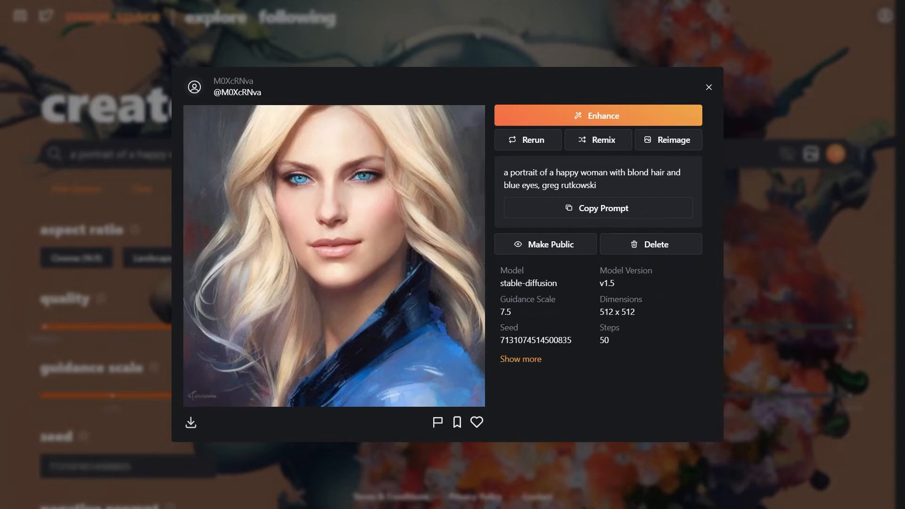
{"action": "left_click", "coordinate": [708, 87]}
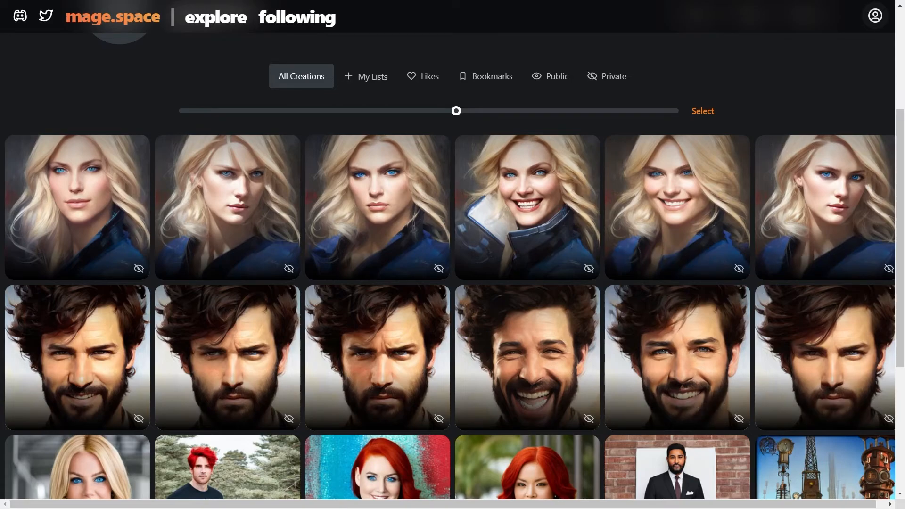
{"action": "mouse_move", "coordinate": [826, 208]}
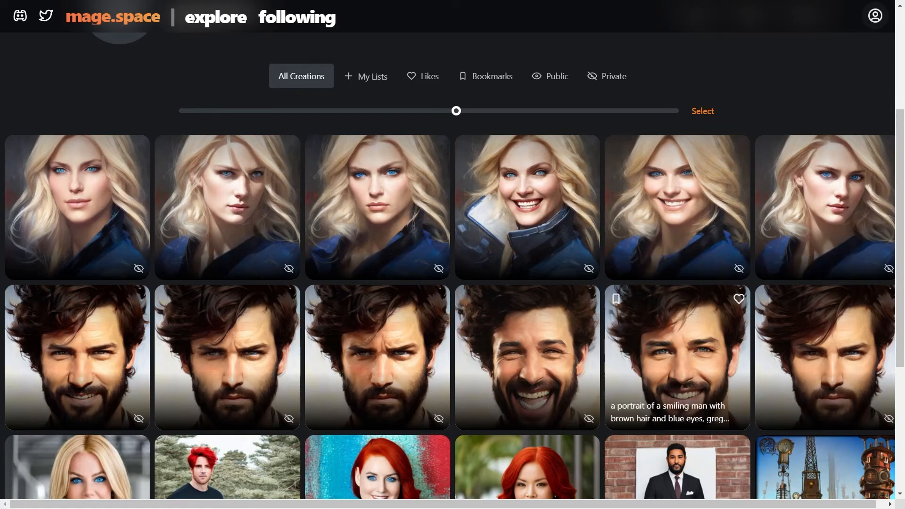
{"action": "mouse_move", "coordinate": [376, 207]}
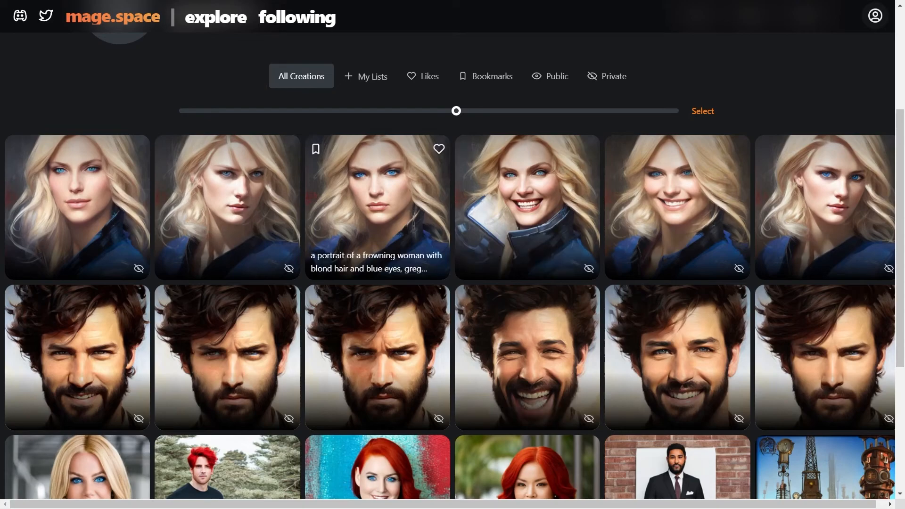